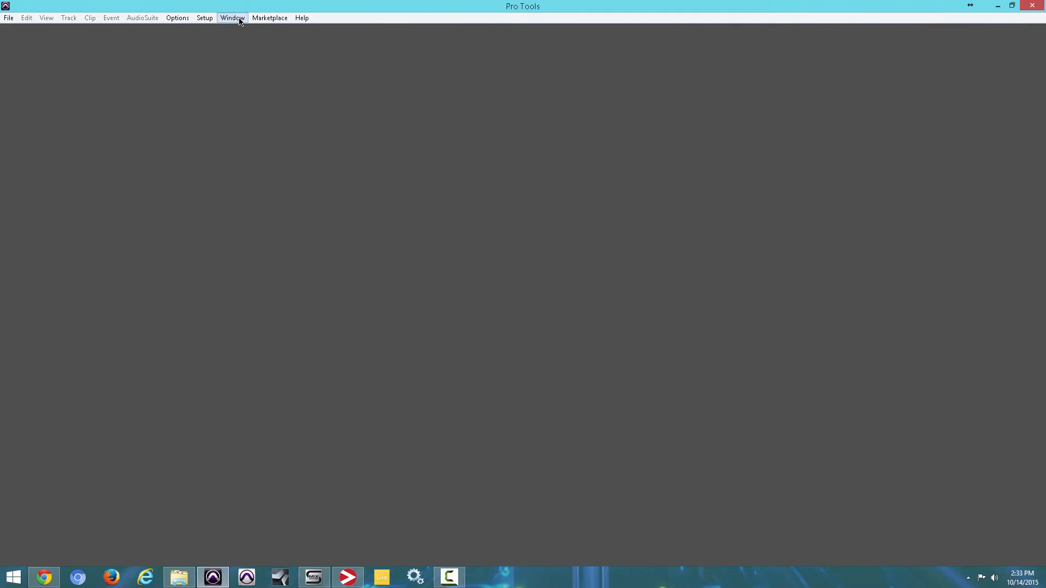
Step: Open a maximized Workspace, expand APPS (D:) and Full Session, and select Believe.ptx
click(232, 18)
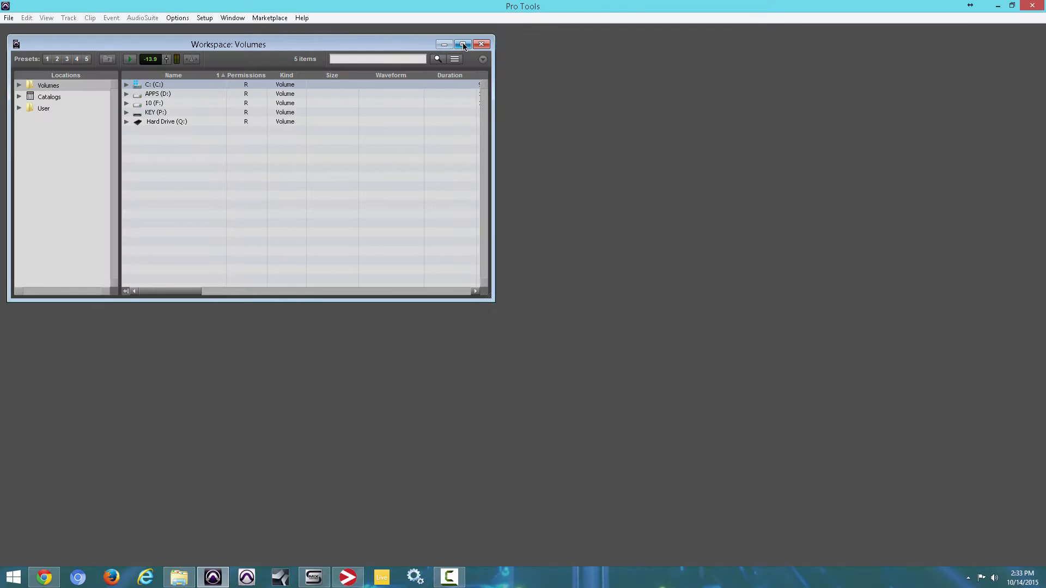
click(462, 45)
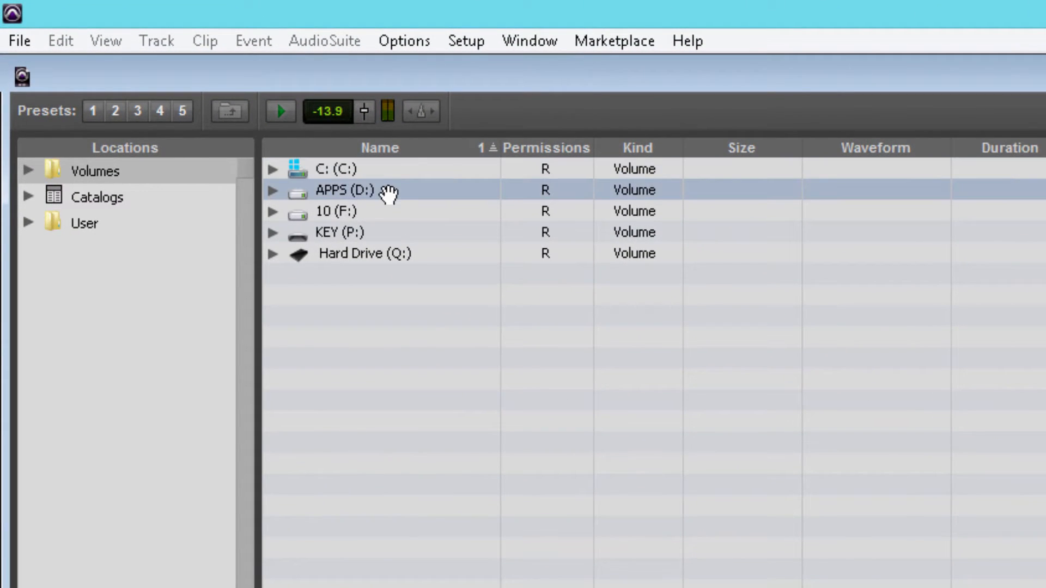
mouse_move(271, 199)
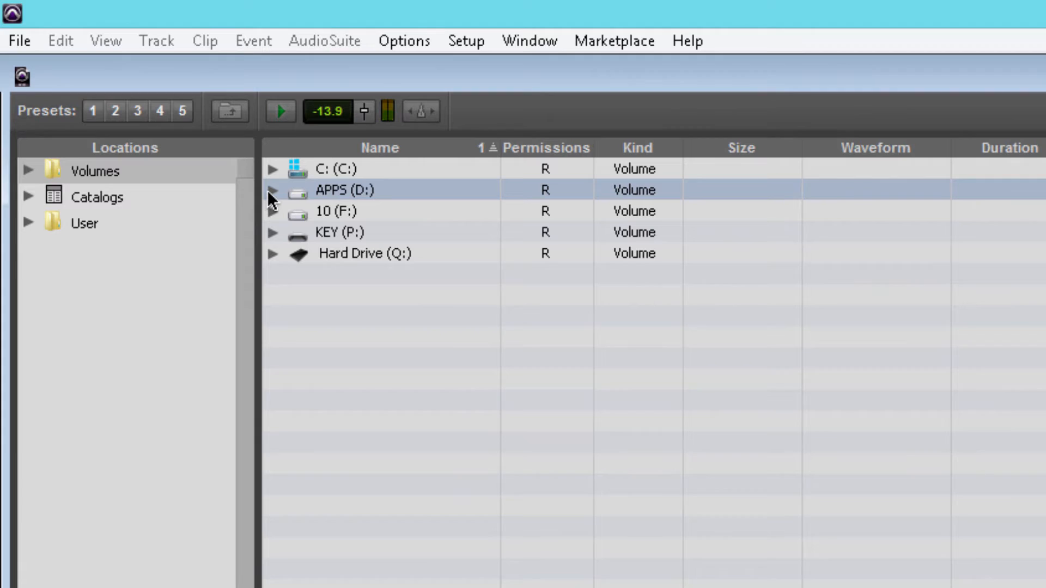
click(272, 190)
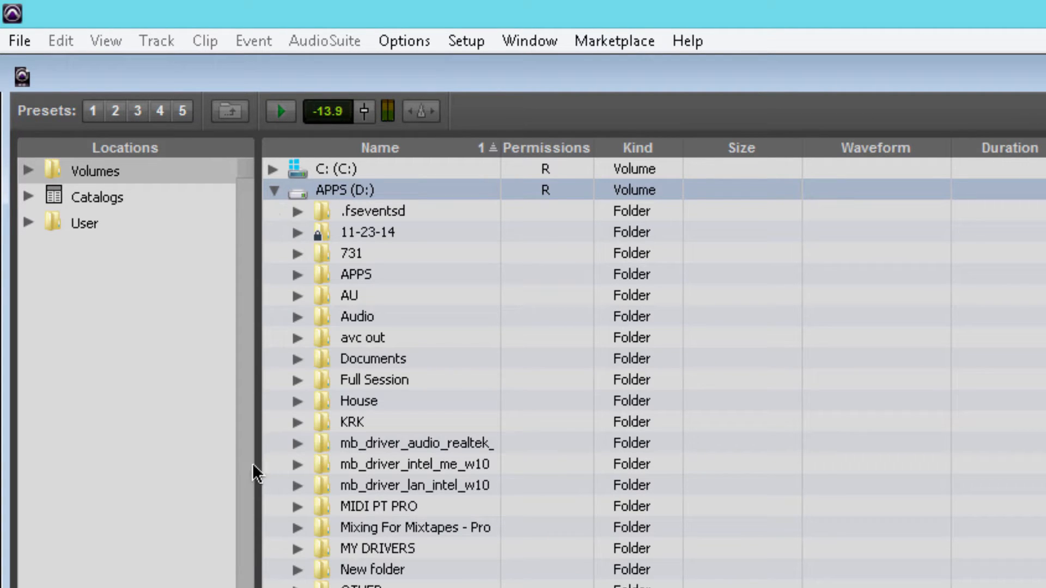
click(375, 380)
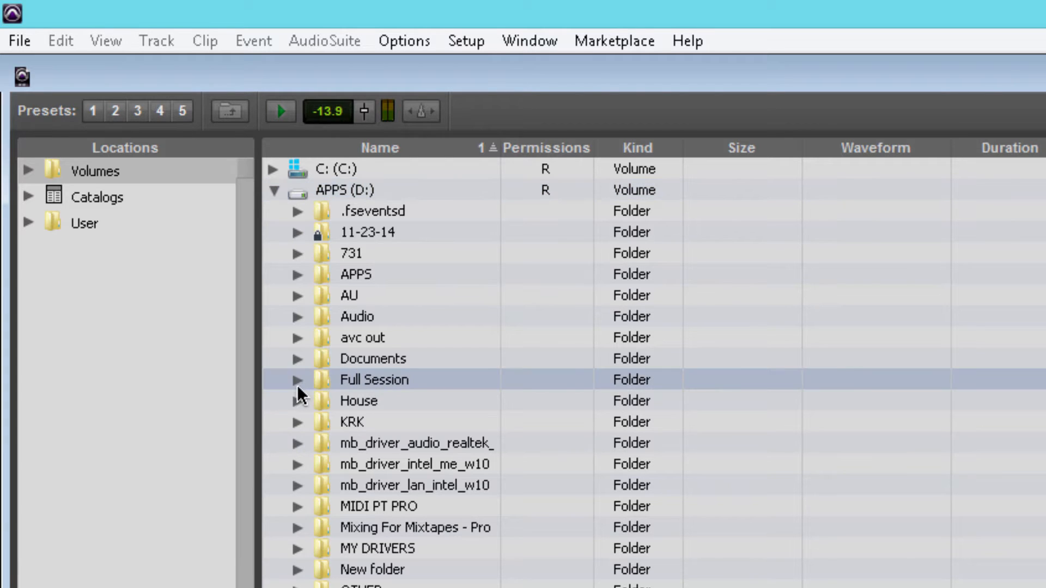
click(298, 380)
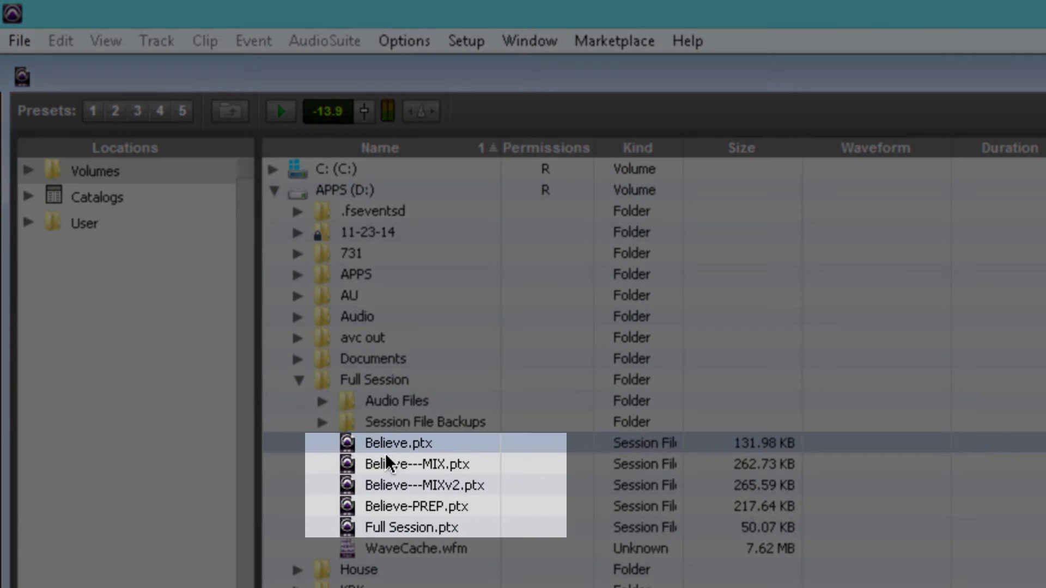
click(417, 506)
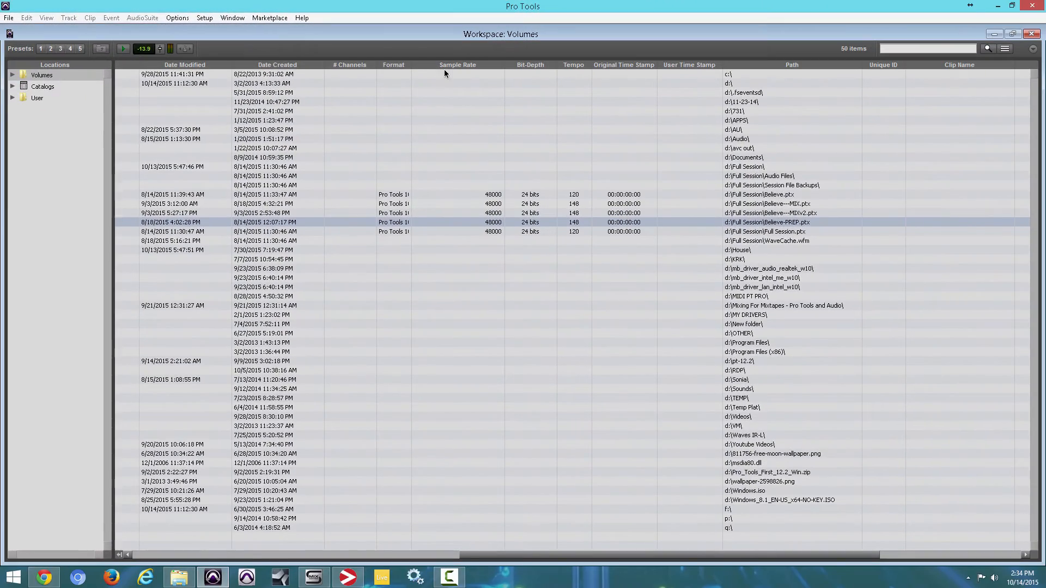
mouse_move(454, 199)
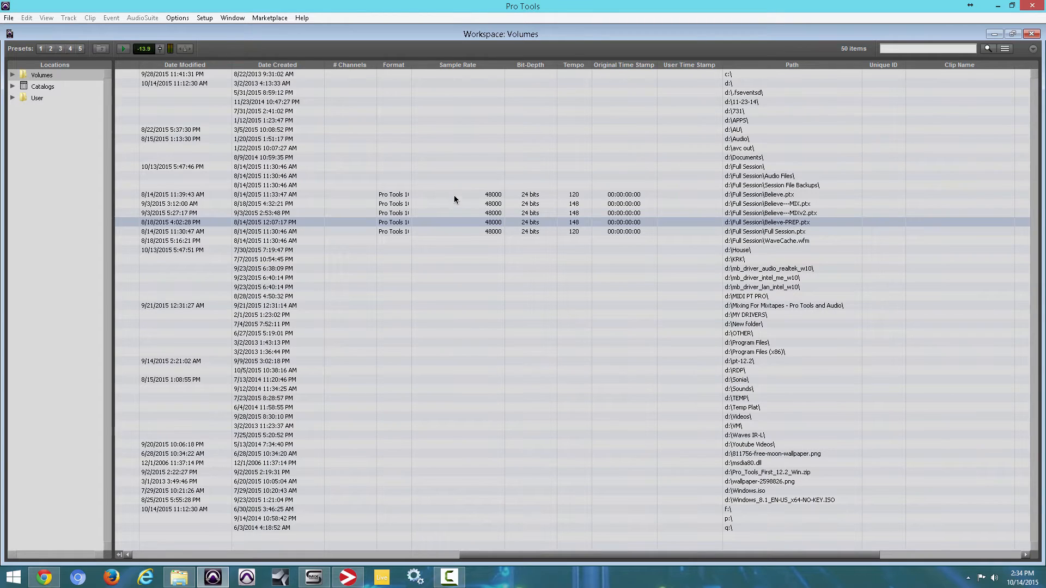
mouse_move(400, 65)
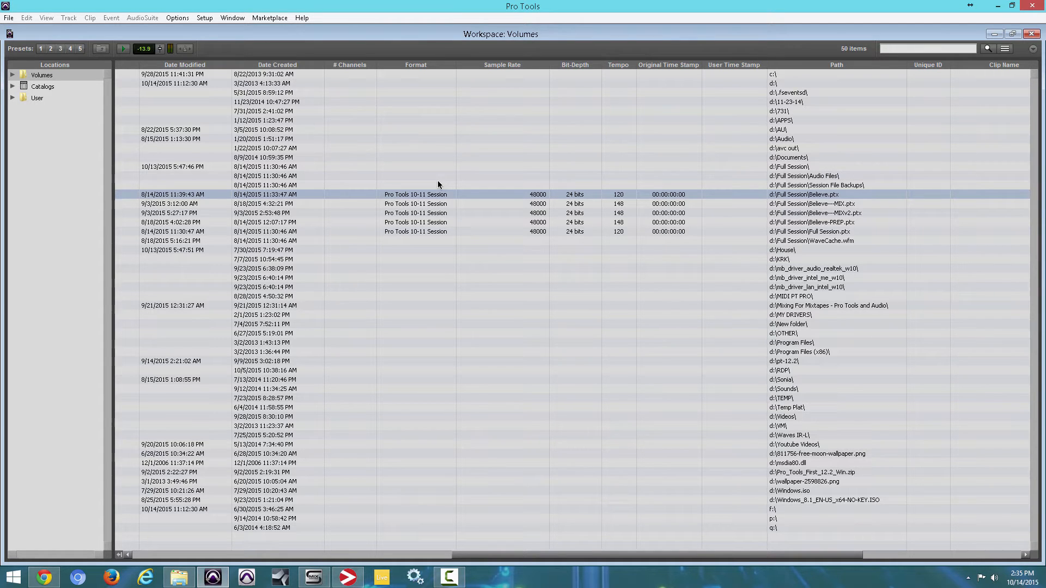
mouse_move(502, 90)
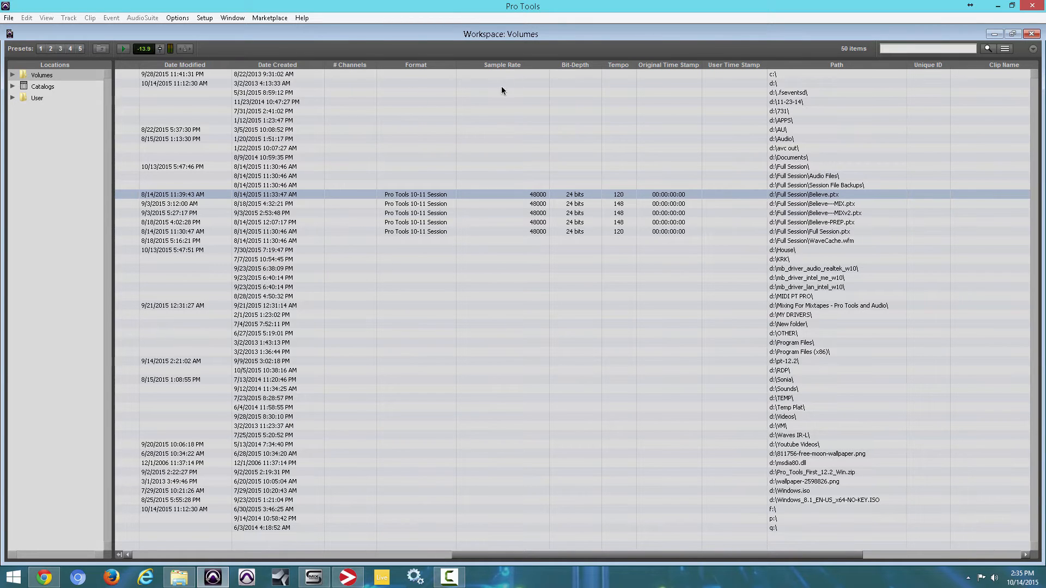
mouse_move(639, 205)
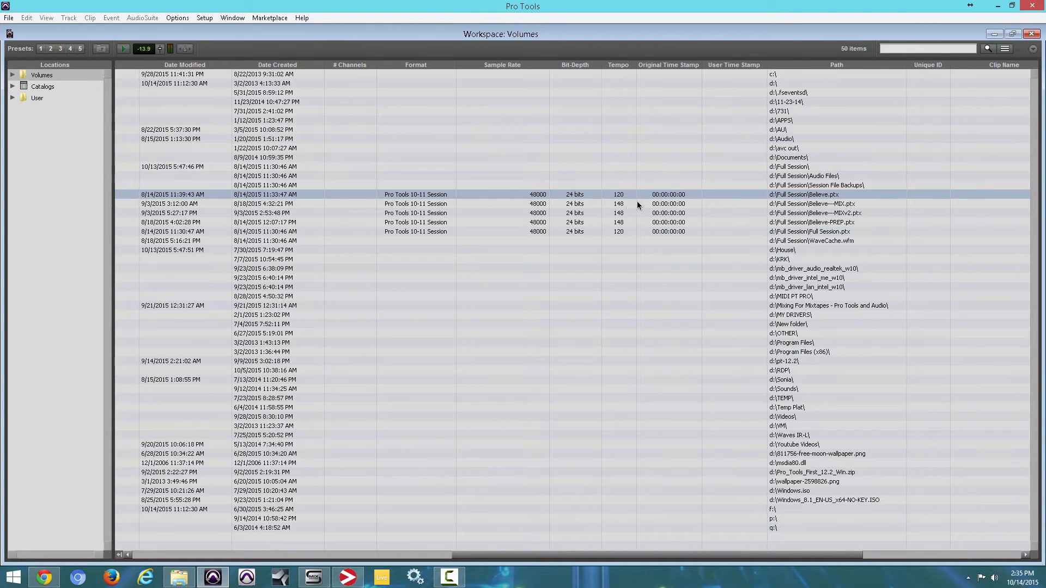
mouse_move(646, 534)
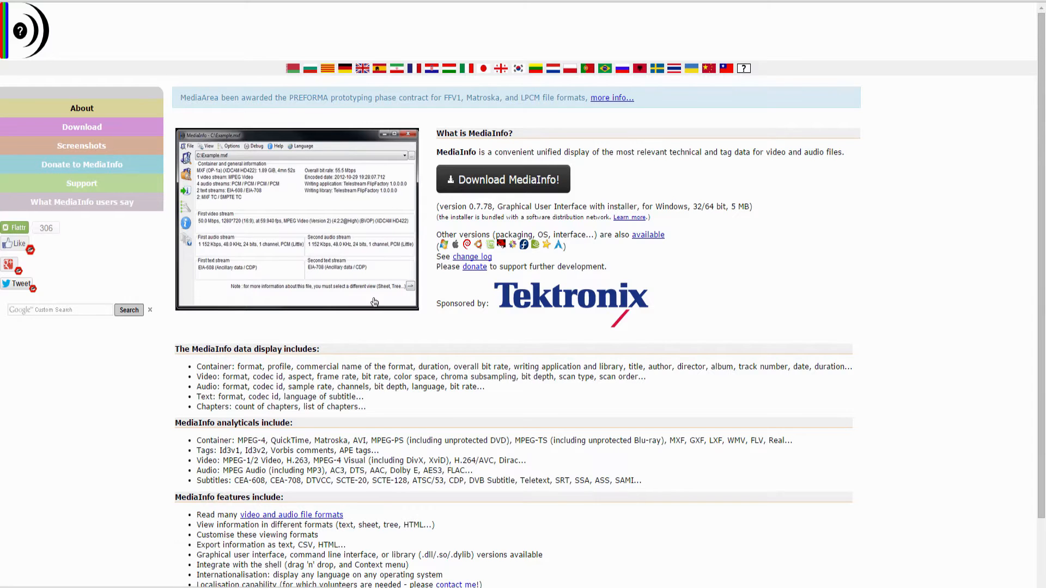
mouse_move(302, 154)
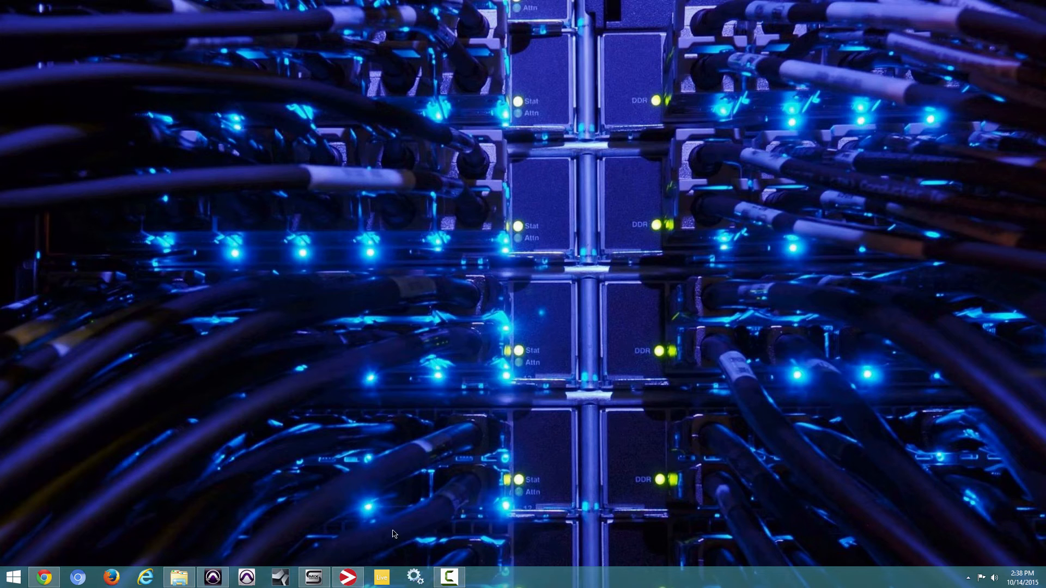
Step: Open D:\Full Session\Audio Files in File Explorer and right-click a WAV recording
click(179, 577)
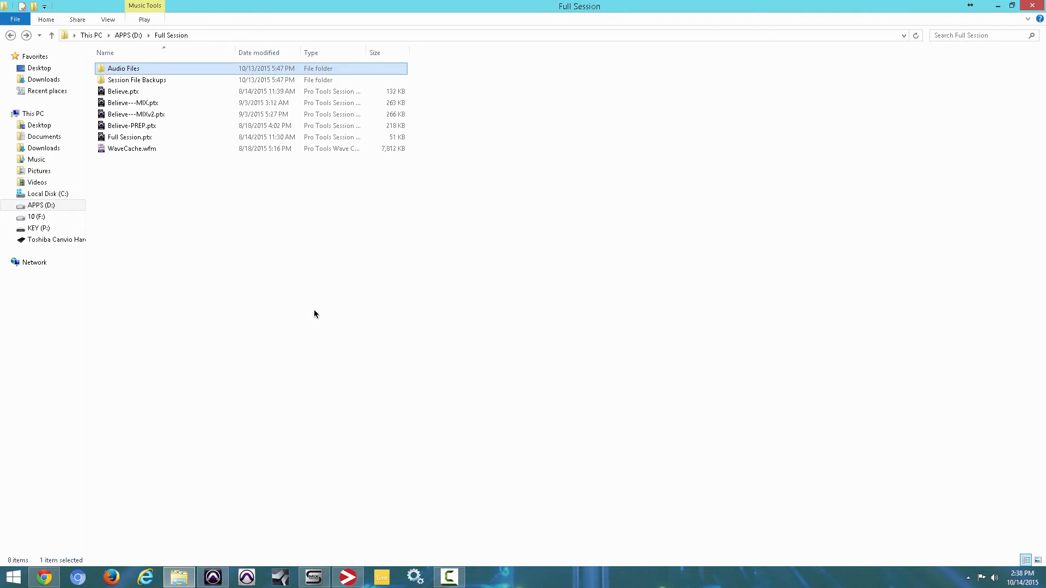
mouse_move(324, 285)
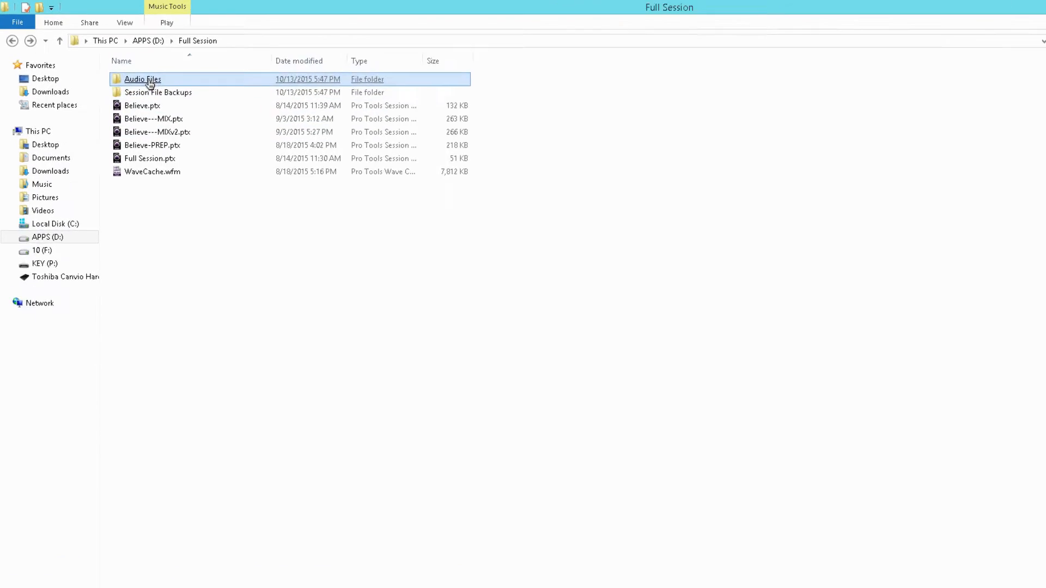
double_click(142, 79)
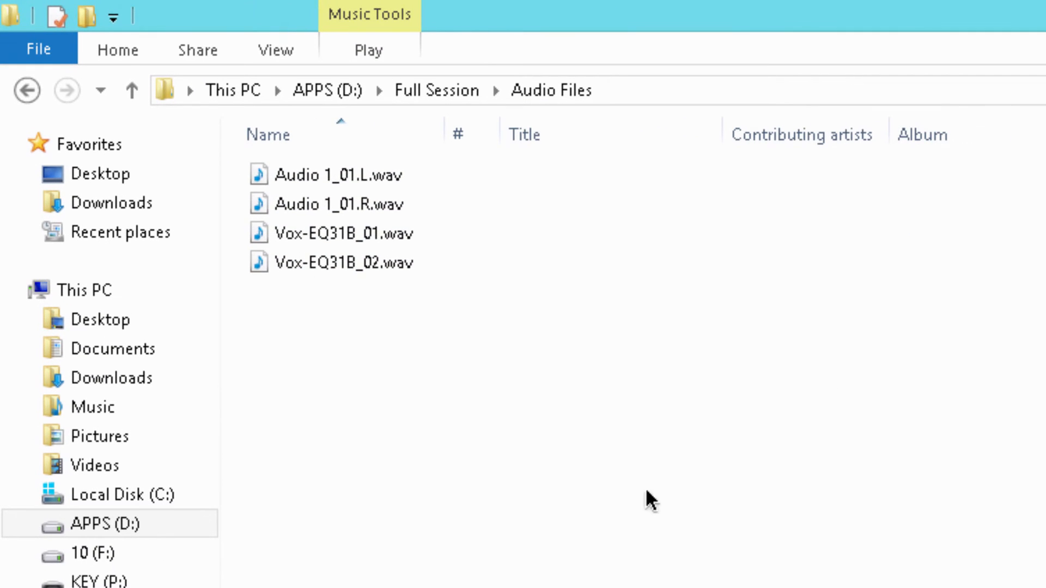
right_click(319, 174)
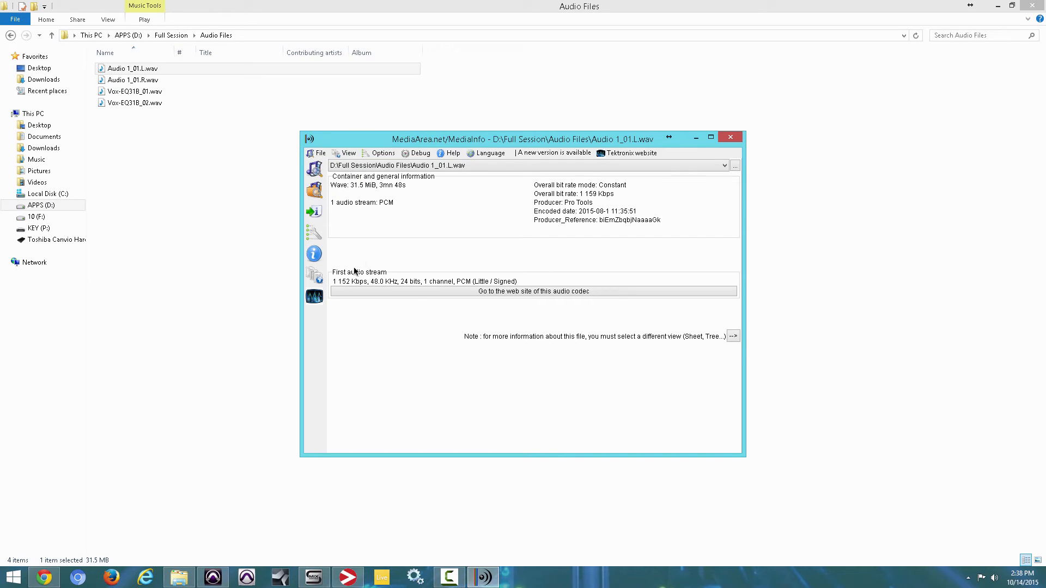
mouse_move(377, 288)
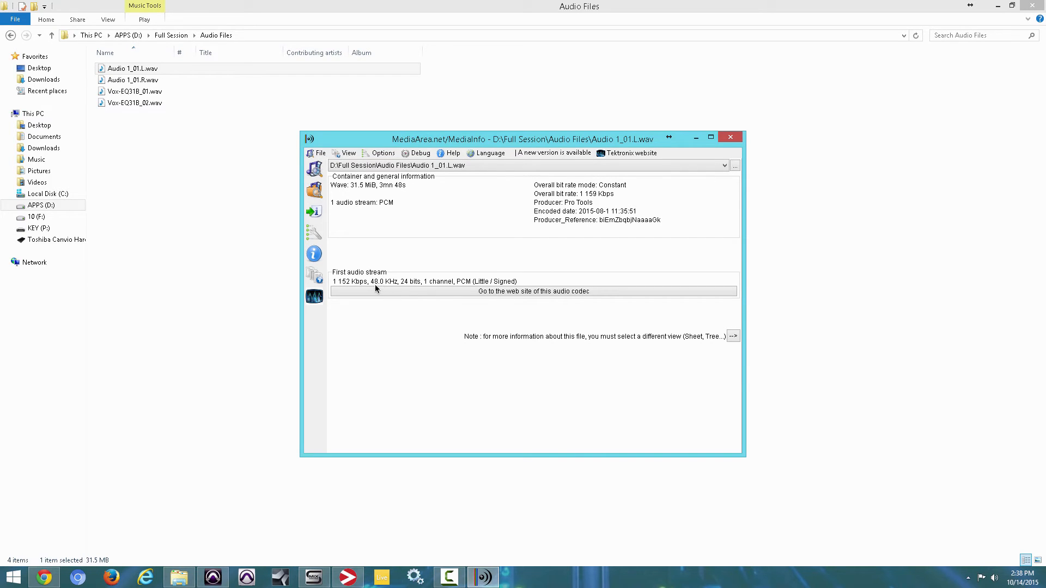
mouse_move(373, 287)
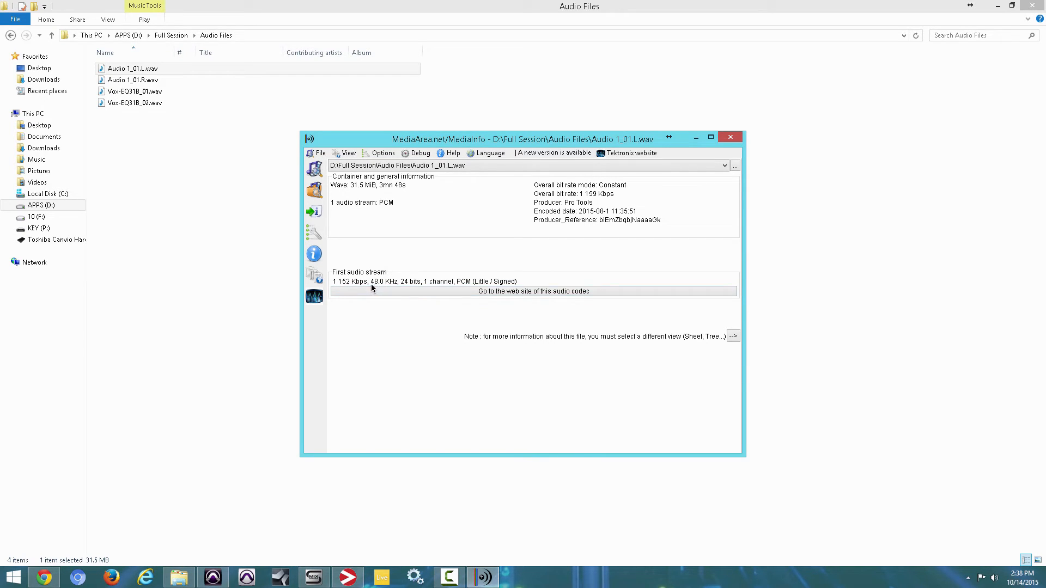
mouse_move(361, 157)
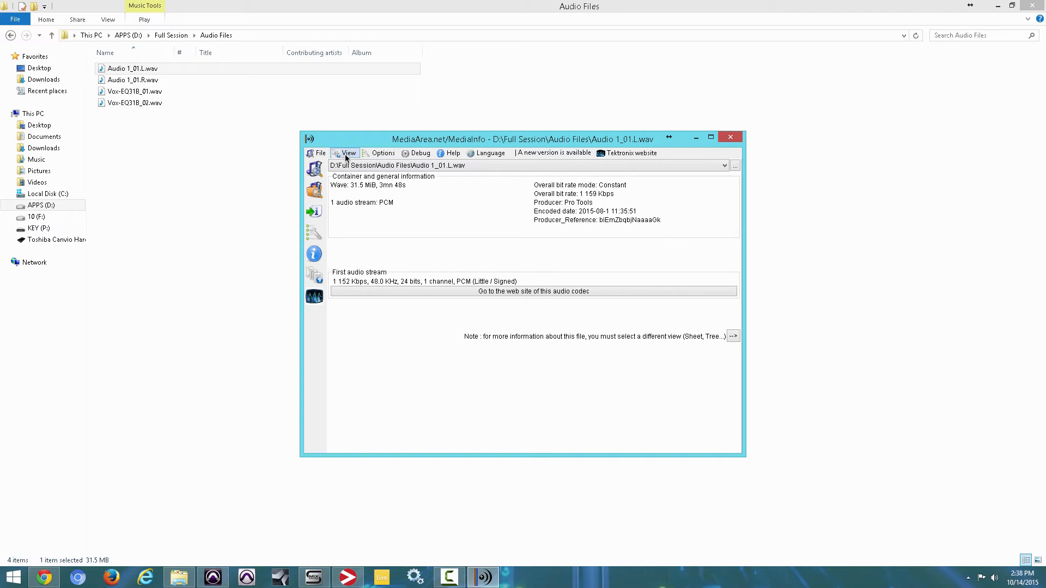
click(347, 154)
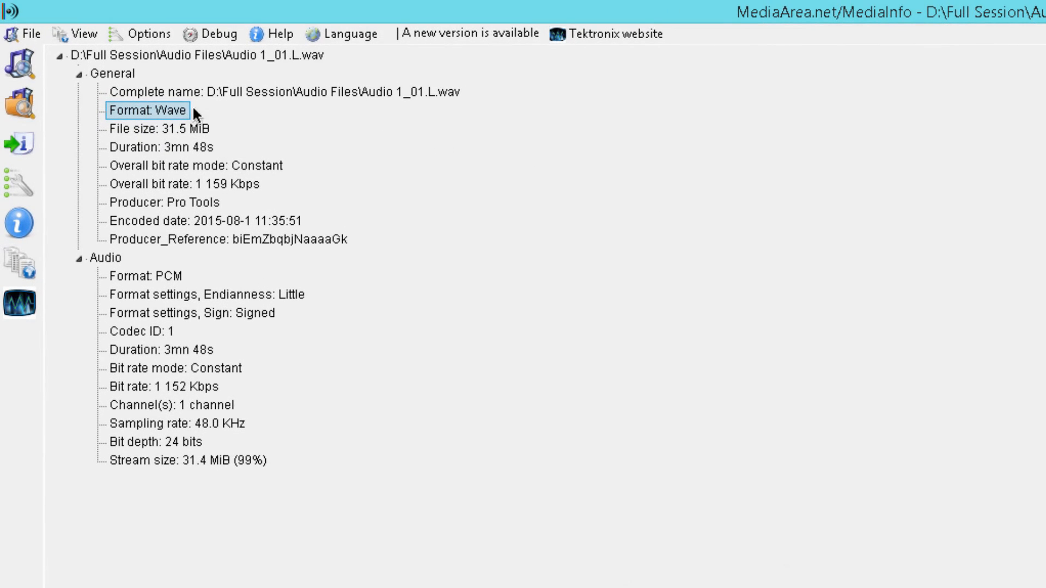
Step: Browse the Audio 1_01.L.wav tree: overall bit rate, Producer_Reference, Pro Tools origin, PCM format
click(168, 183)
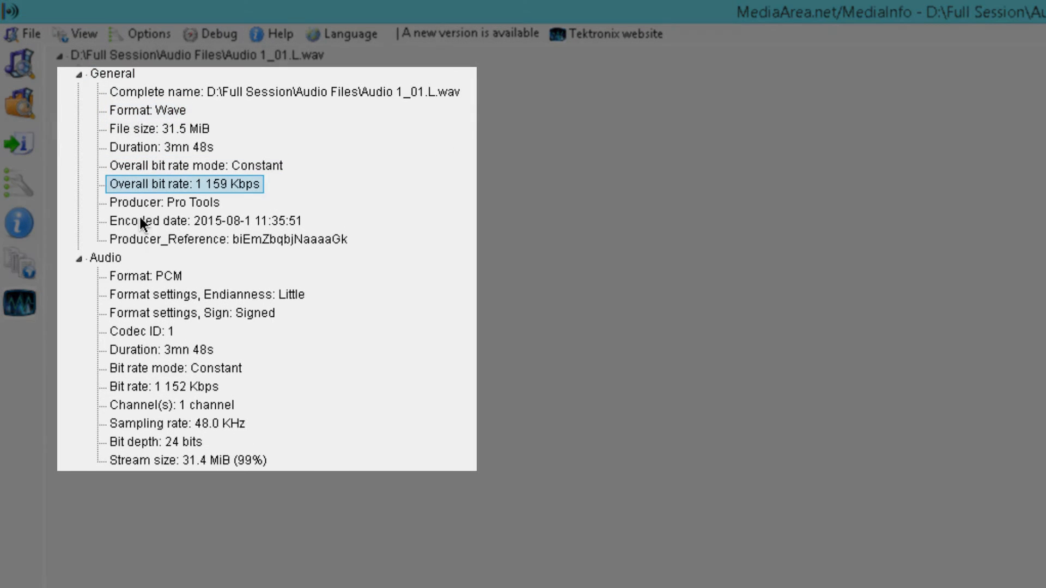
click(227, 239)
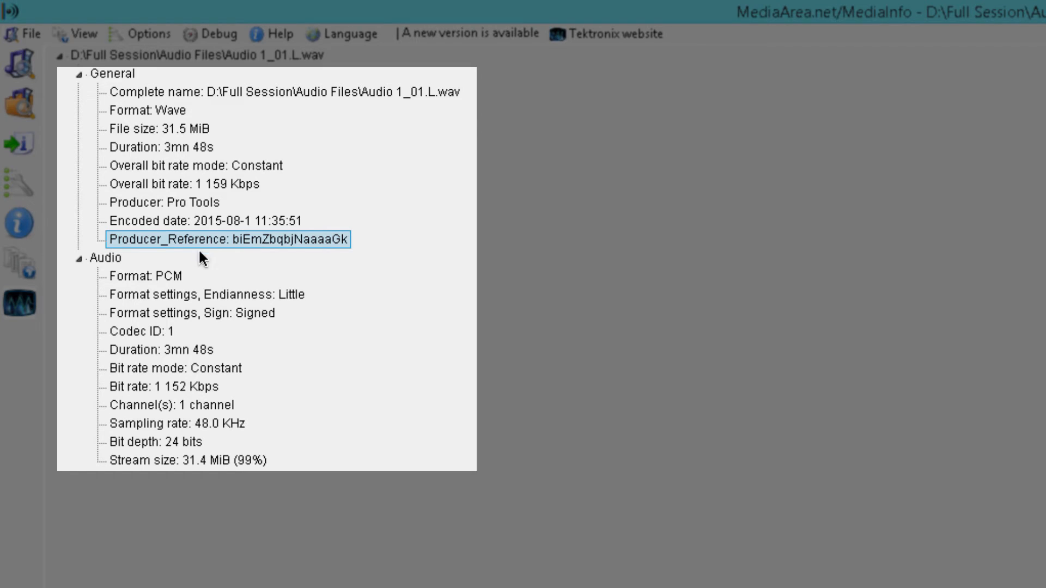
click(160, 203)
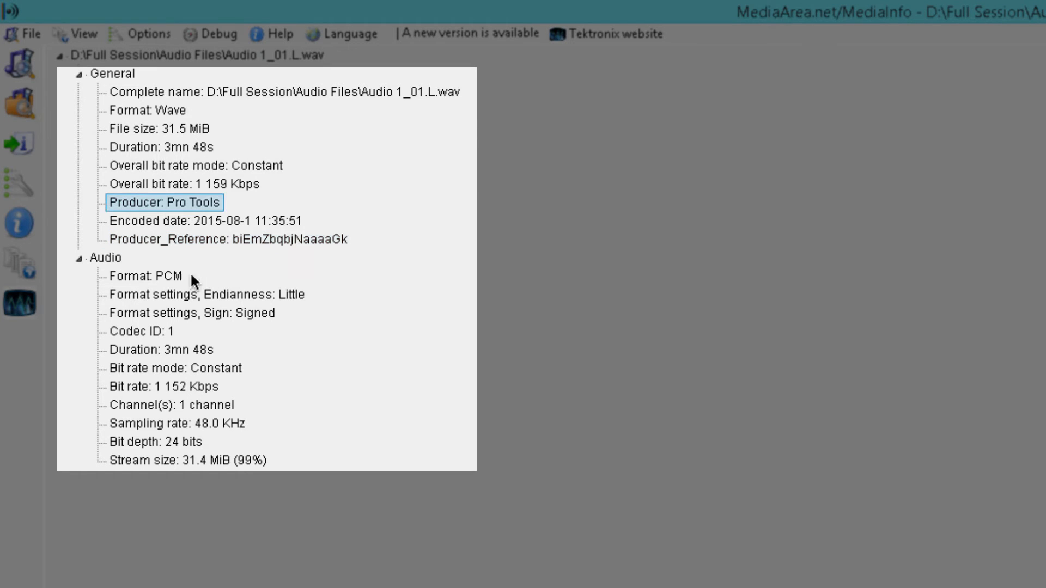
click(137, 277)
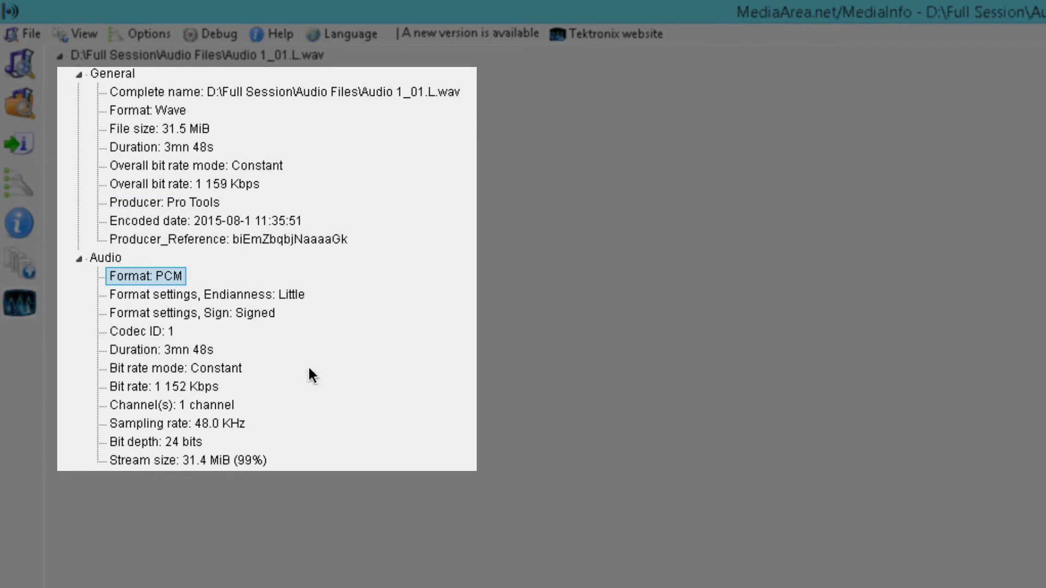
mouse_move(248, 406)
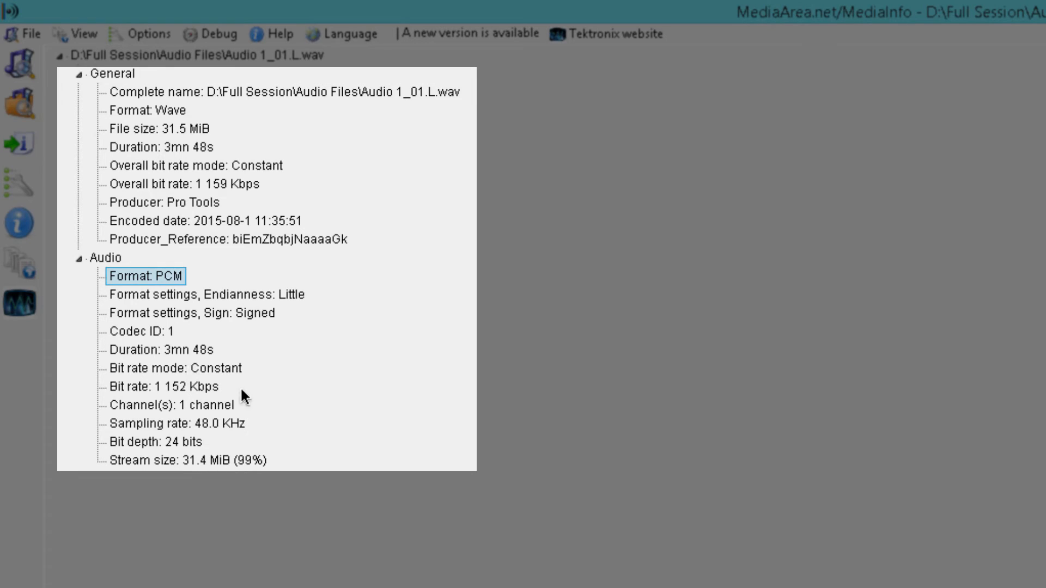
mouse_move(393, 474)
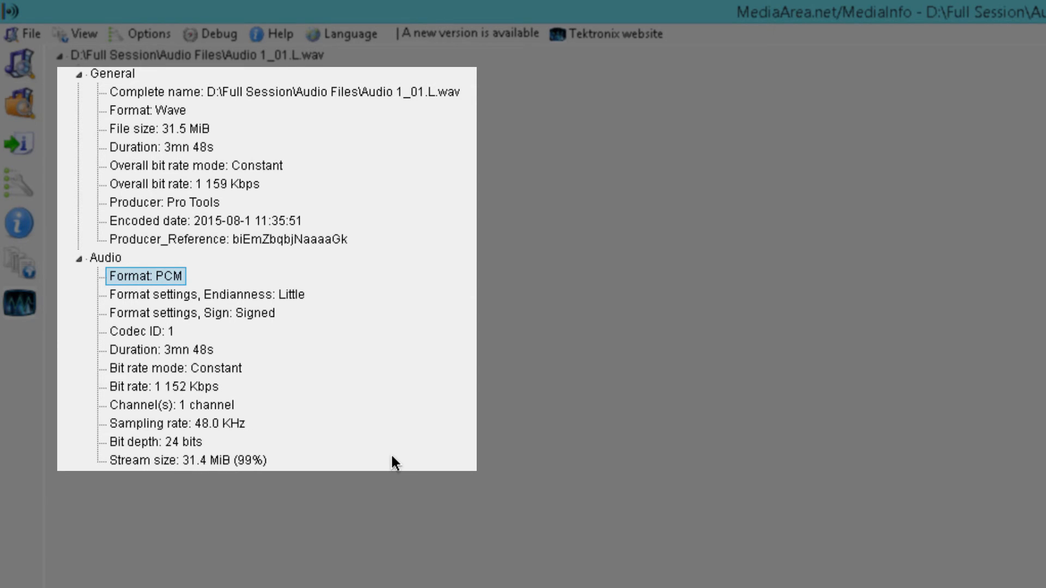
click(154, 442)
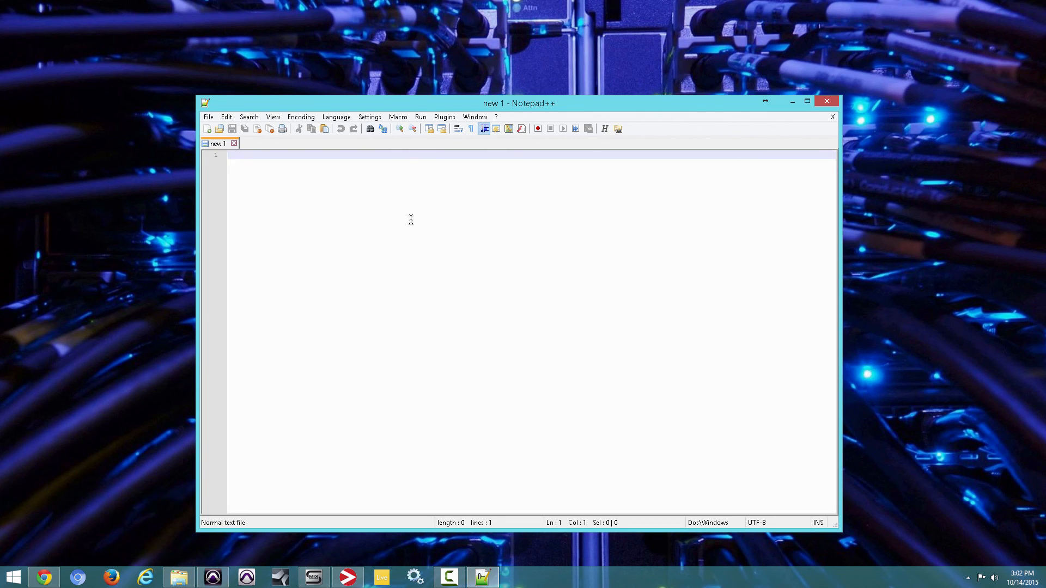
Step: Type '48K' into the note and save it to Full Session as 'sample rate'
text(48)
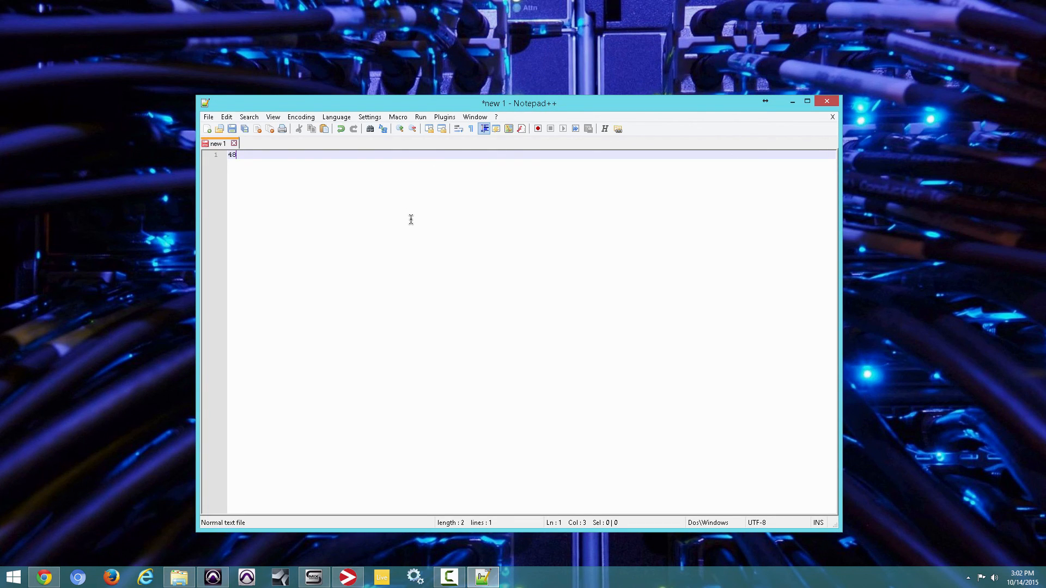
text(K)
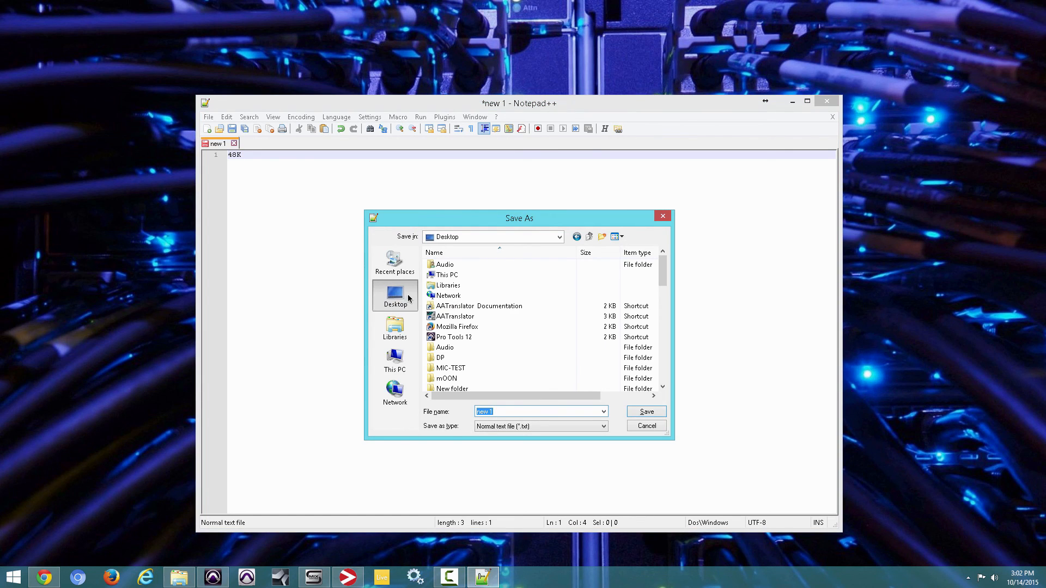
click(559, 237)
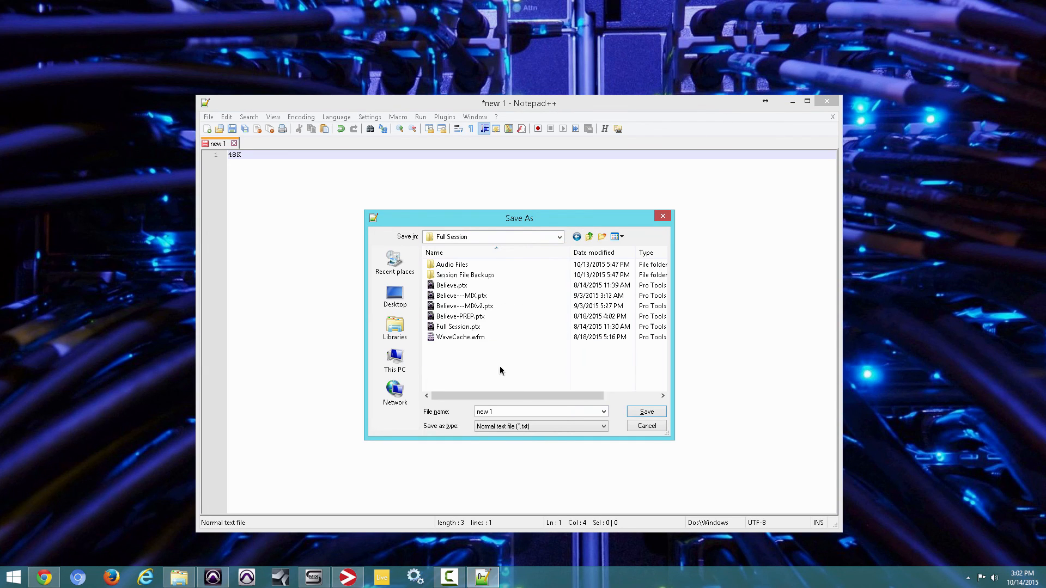
text(sample rate)
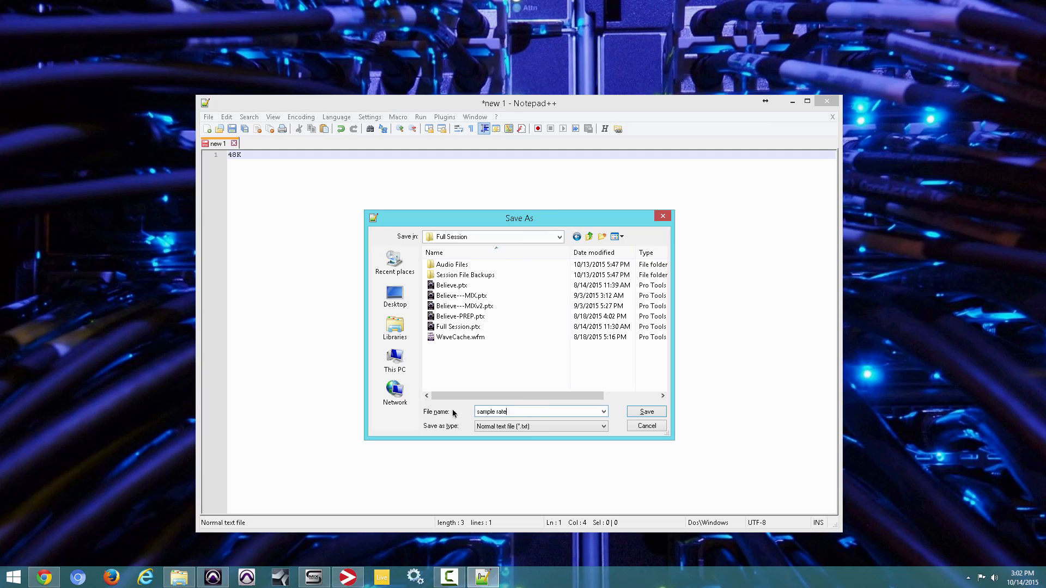